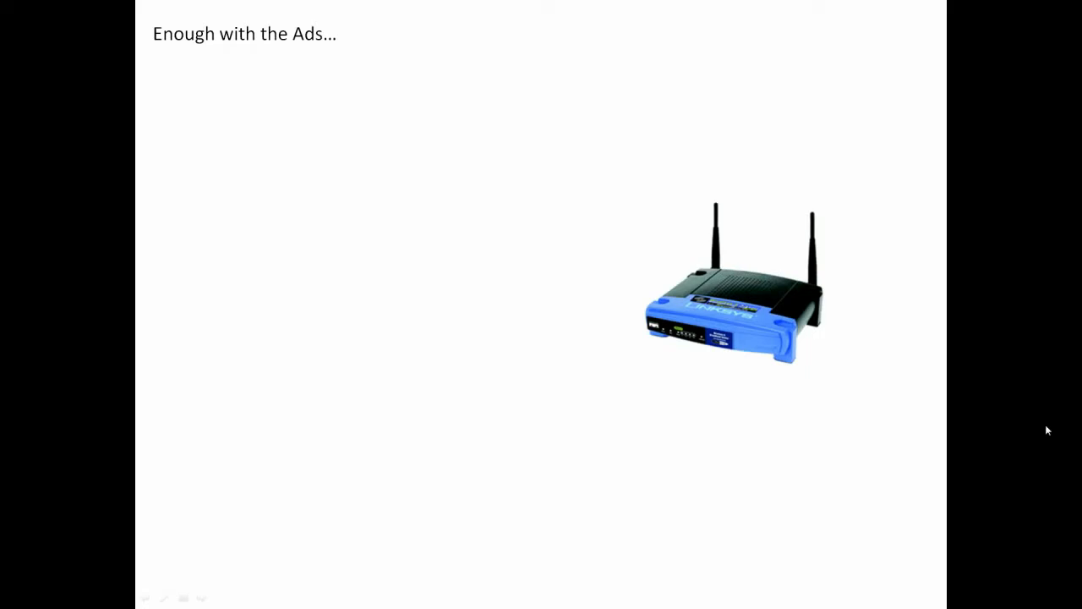
{"action": "mouse_move", "coordinate": [994, 440]}
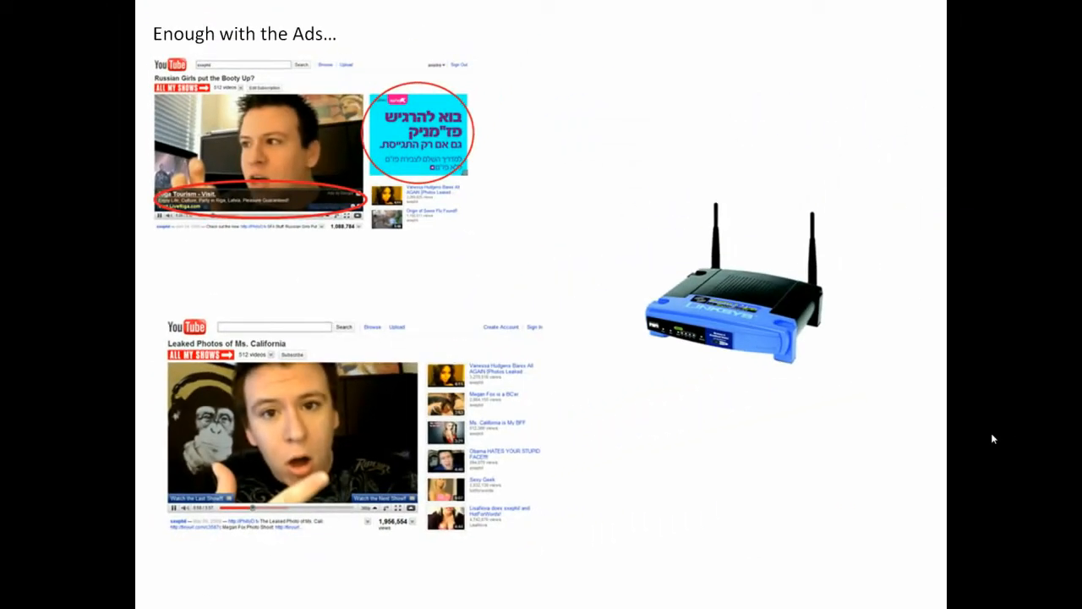
{"action": "mouse_move", "coordinate": [994, 463]}
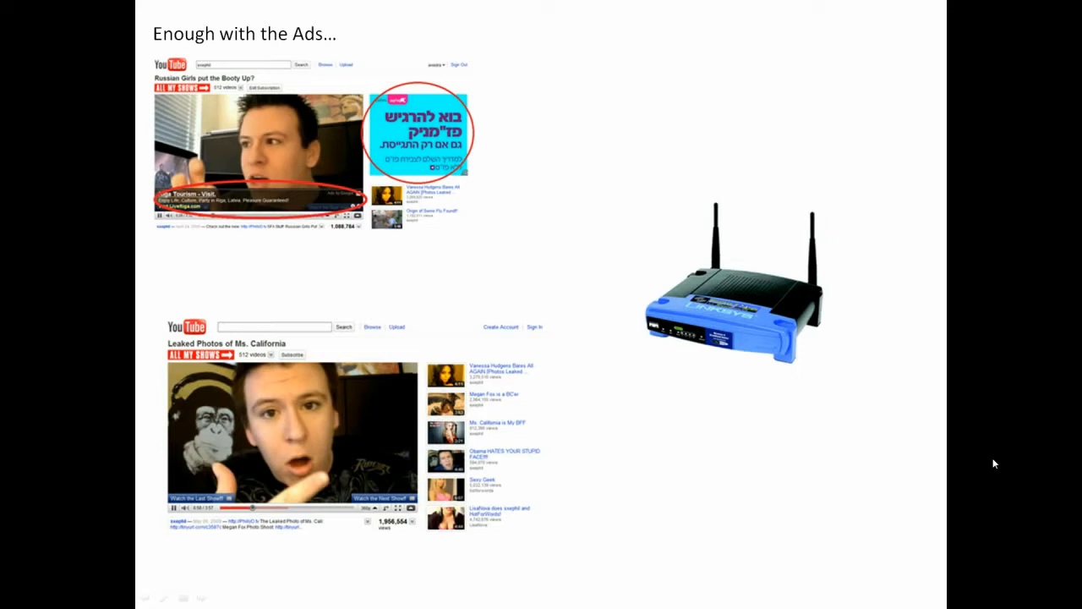
{"action": "mouse_move", "coordinate": [1060, 436]}
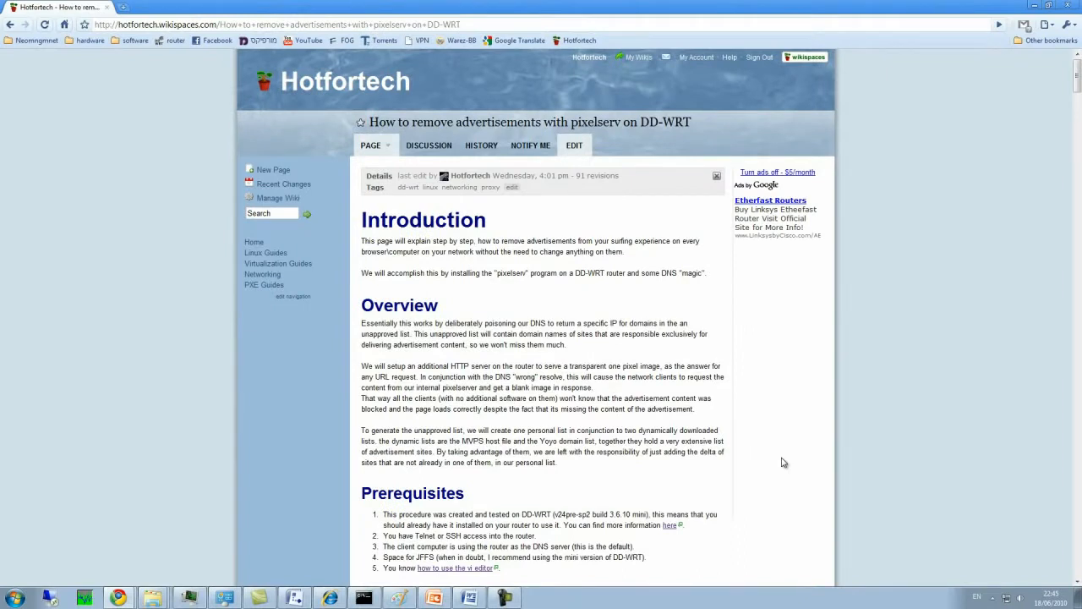
{"action": "mouse_move", "coordinate": [784, 464]}
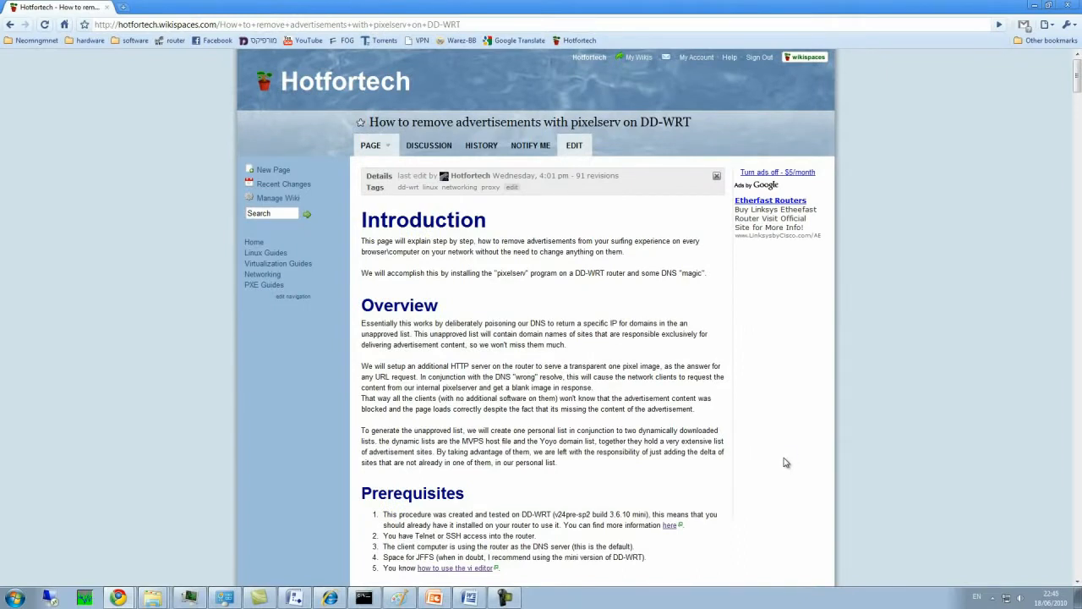
- Read the pixelserv guide down to the Enable JFFS step, then switch to the DD-WRT control panel
{"action": "scroll", "scroll_direction": "down", "scroll_amount": 3}
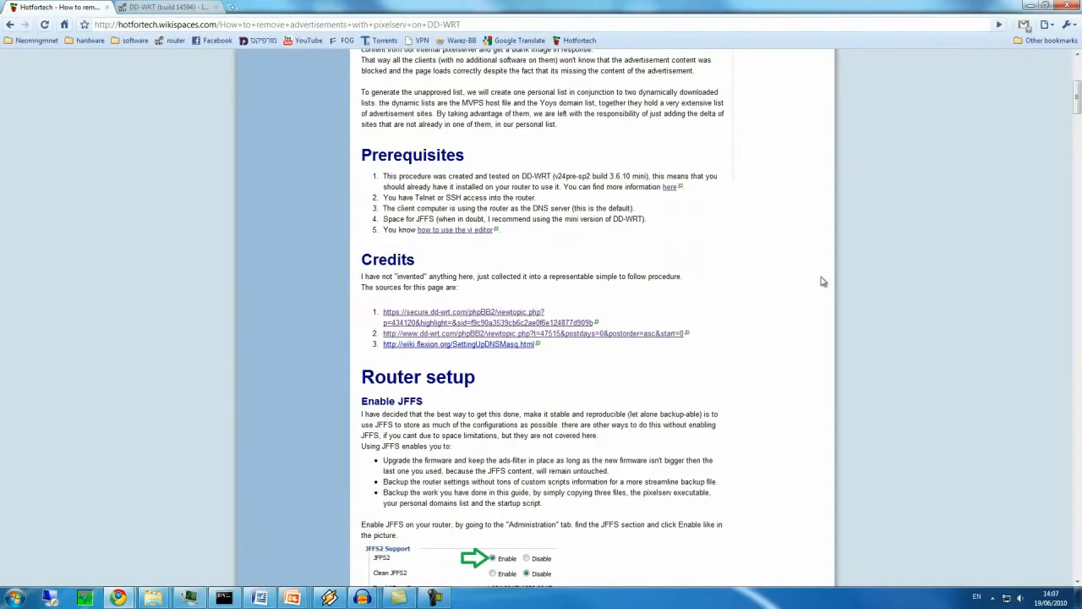
{"action": "scroll", "scroll_direction": "down", "scroll_amount": 3}
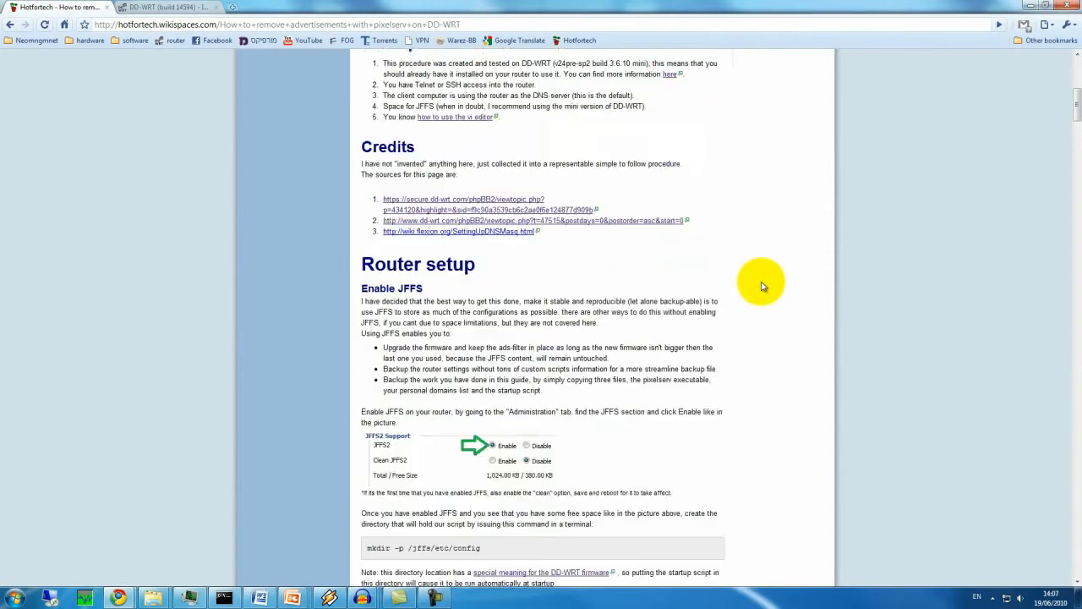
{"action": "scroll", "scroll_direction": "down", "scroll_amount": 3}
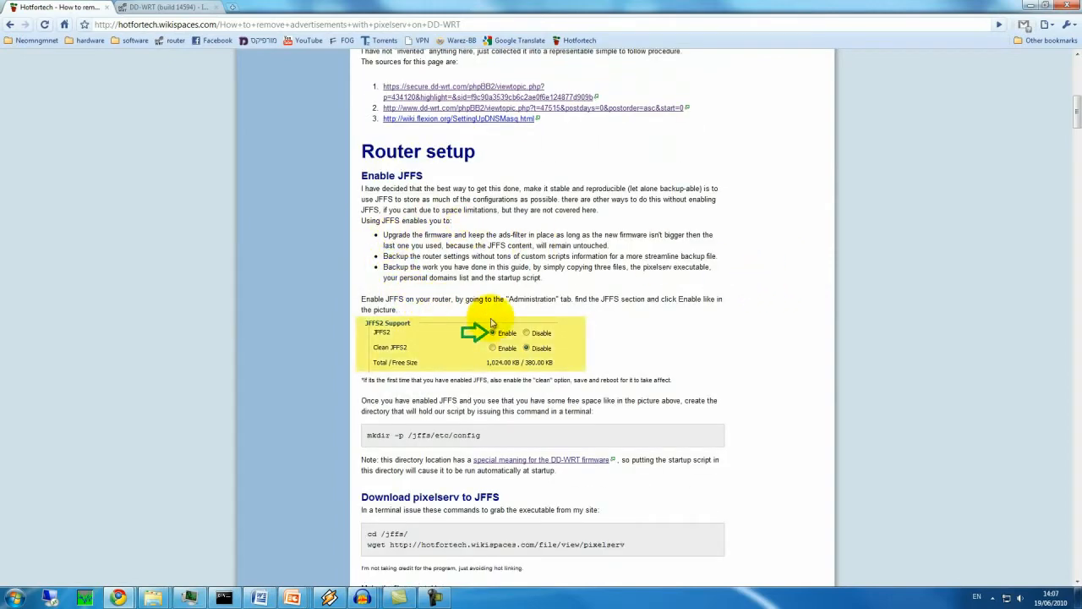
{"action": "left_click", "coordinate": [161, 7]}
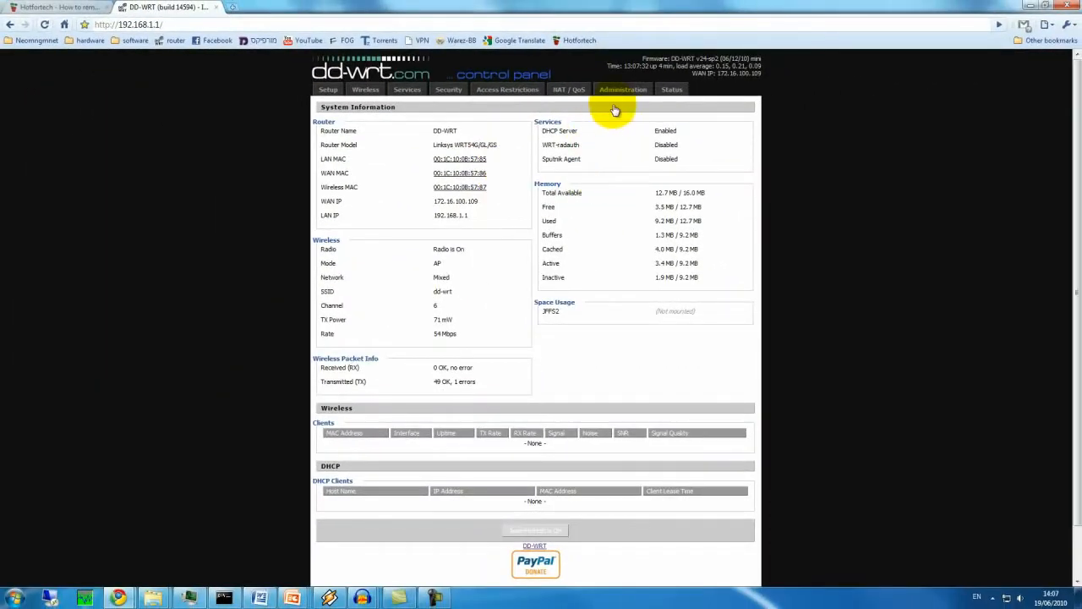
- Enable JFFS2 Support under Administration > Management
{"action": "left_click", "coordinate": [623, 88]}
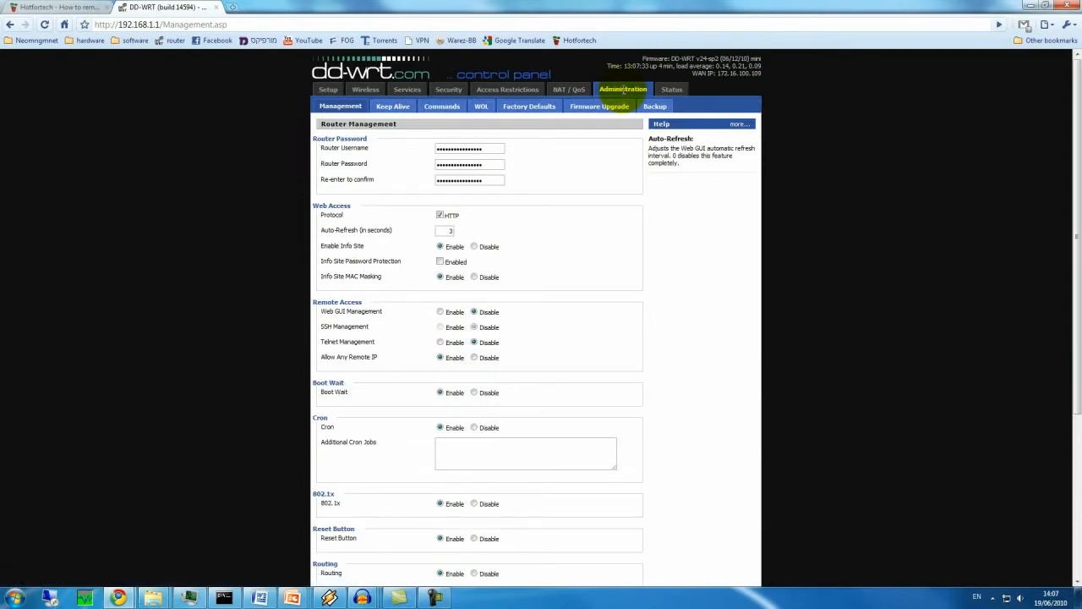
{"action": "scroll", "scroll_direction": "down", "scroll_amount": 3}
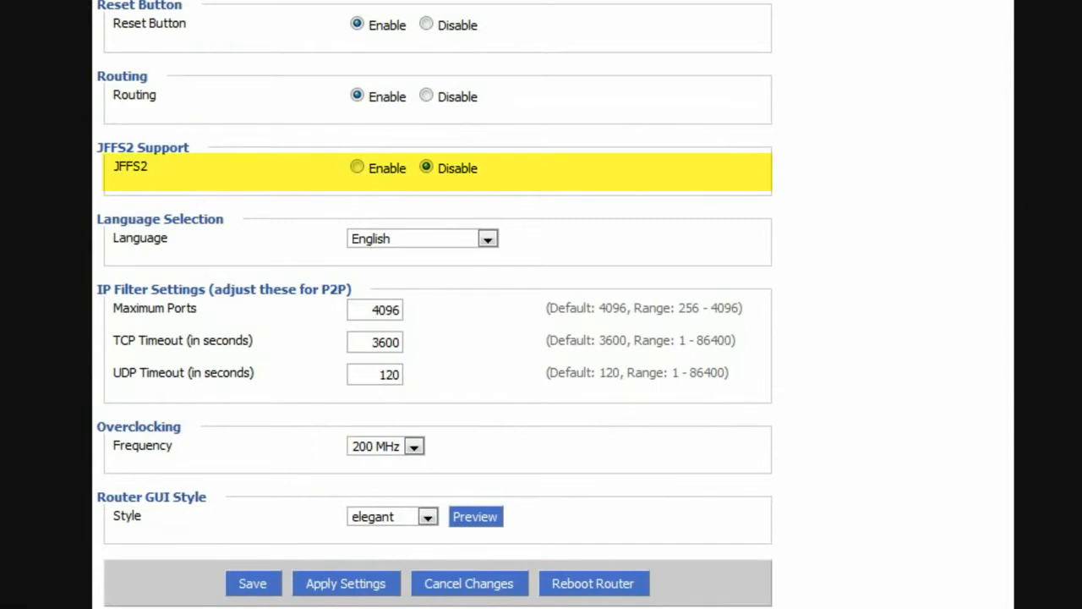
{"action": "left_click", "coordinate": [357, 167]}
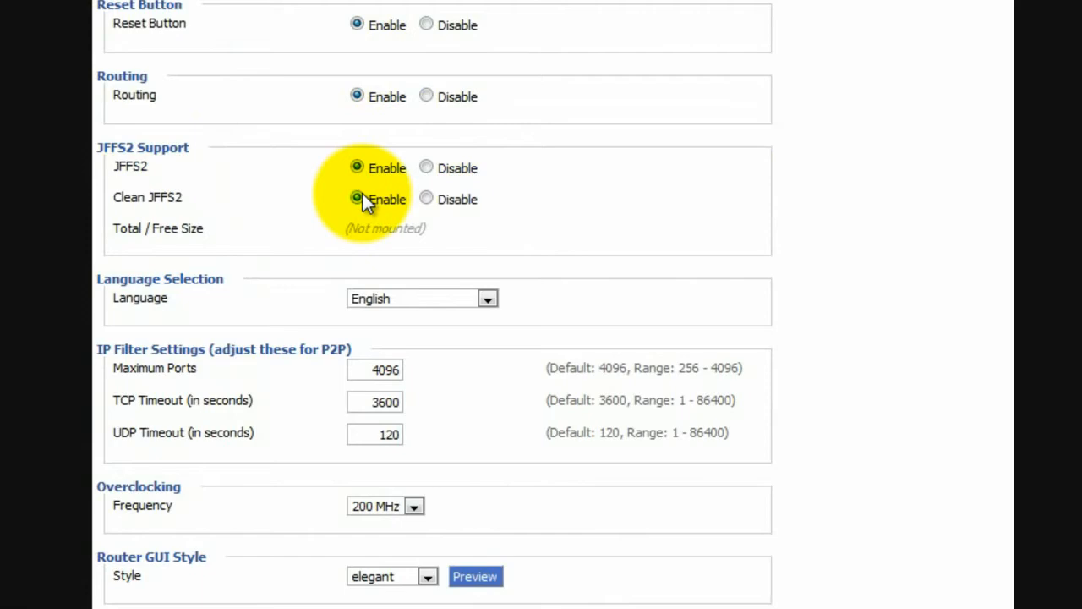
{"action": "scroll", "scroll_direction": "down", "scroll_amount": 3}
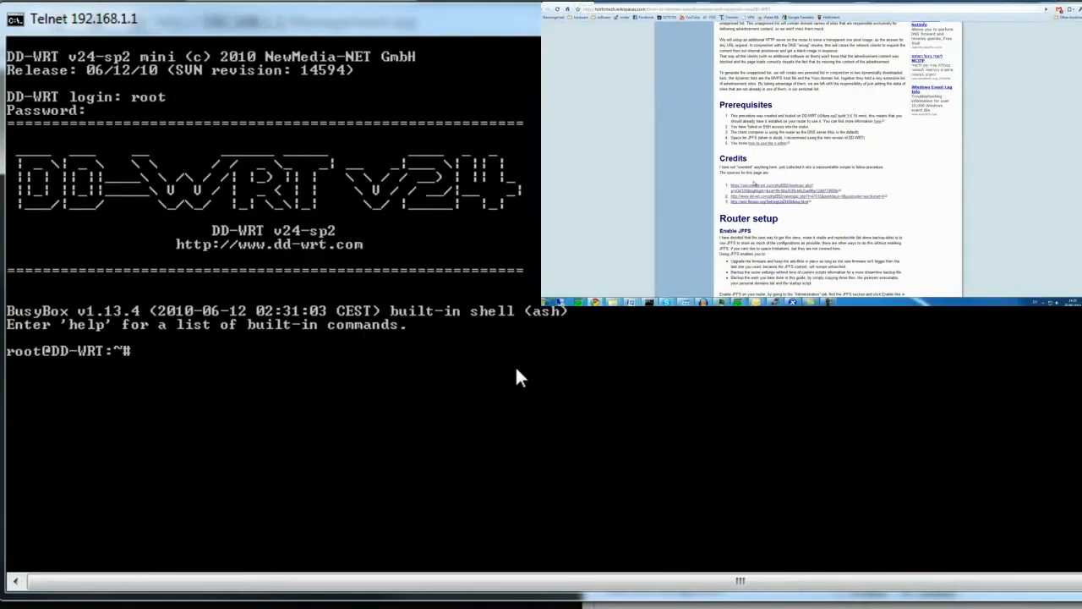
- Create /jffs/etc/config with mkdir -p and wget pixelserv into /jffs
{"action": "scroll", "scroll_direction": "down", "scroll_amount": 3}
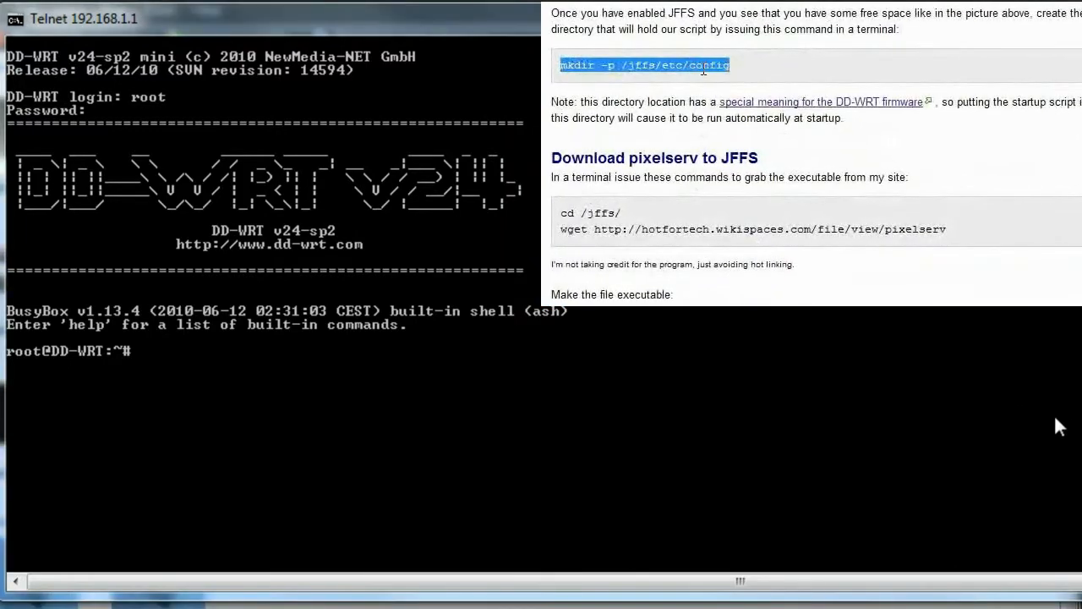
{"action": "type", "text": "mkdir -p /jffs/etc/config"}
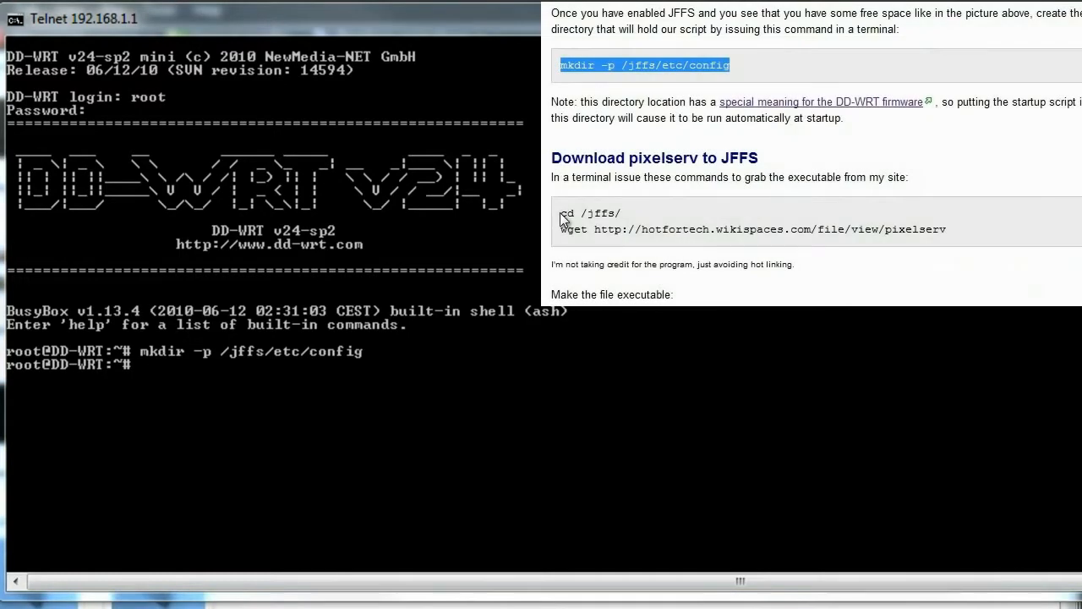
{"action": "right_click", "coordinate": [744, 223]}
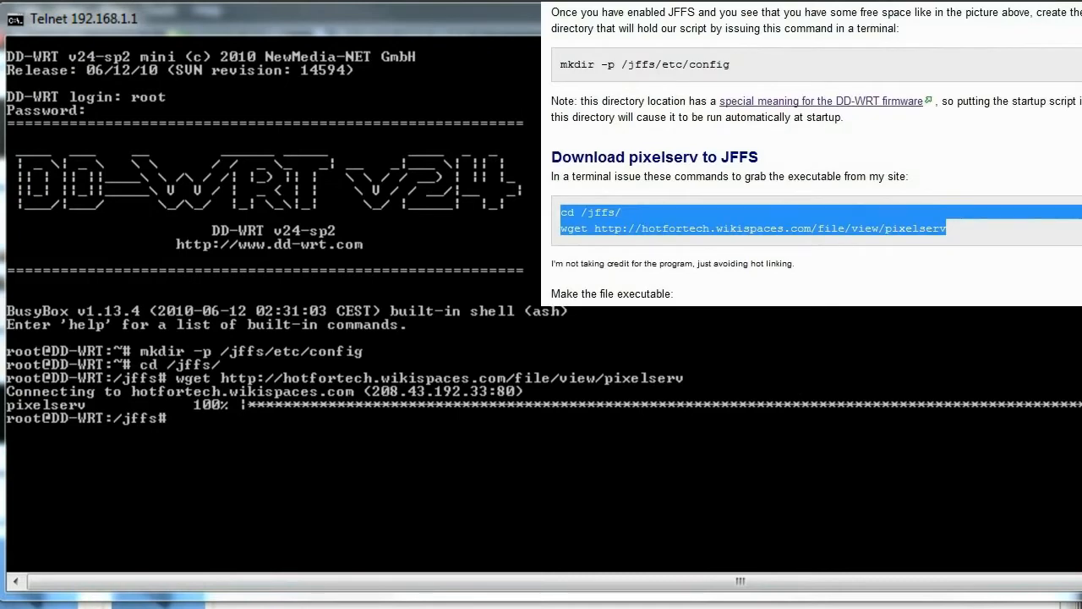
{"action": "scroll", "scroll_direction": "down", "scroll_amount": 3}
{"action": "type", "text": "chmod +x /jffs/pixelserv"}
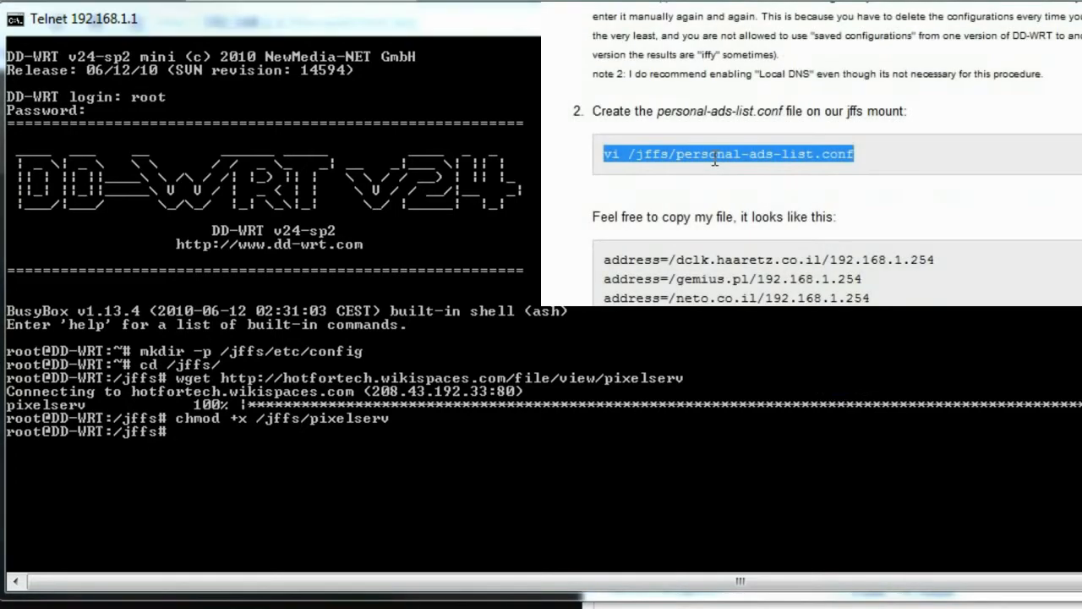
{"action": "mouse_move", "coordinate": [460, 296]}
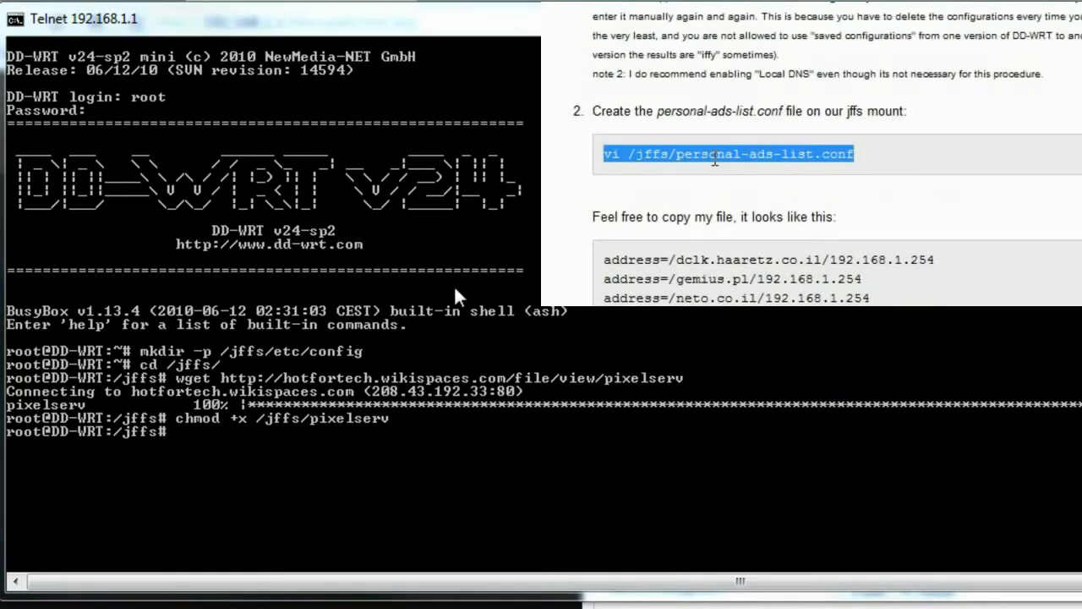
- Start /jffs/personal-ads-list.conf in vi and enter insert mode
{"action": "right_click", "coordinate": [727, 153]}
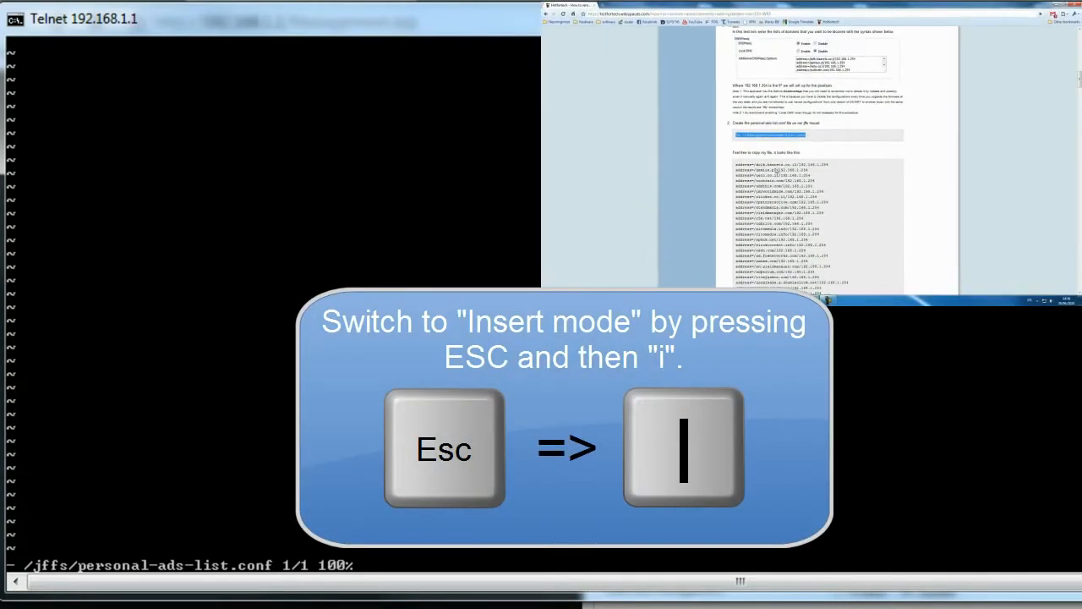
{"action": "key", "text": "i"}
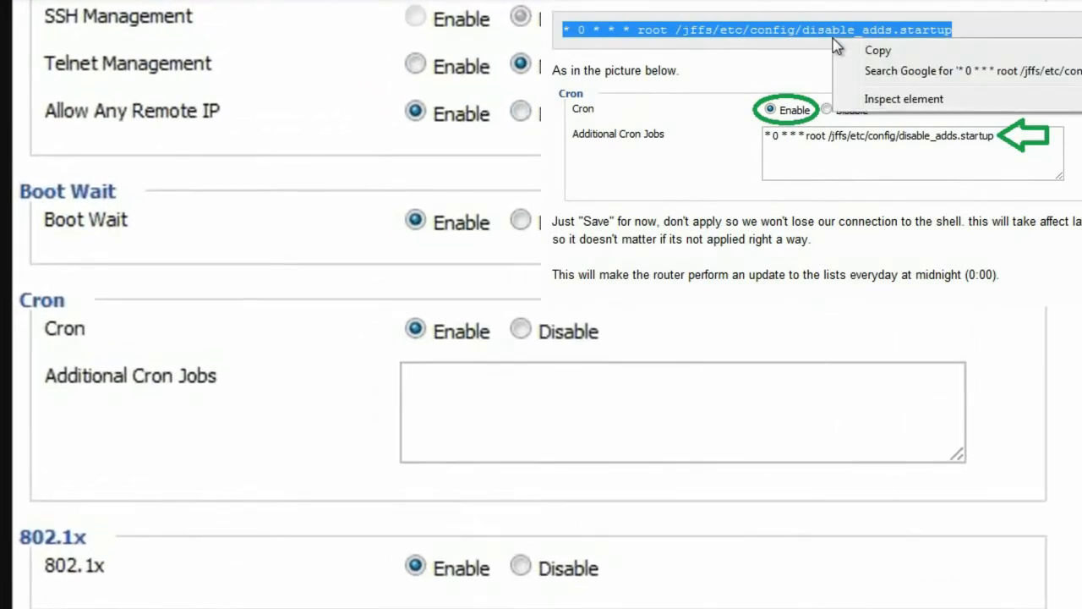
- Add the midnight cron job running disable_adds.startup under Additional Cron Jobs
{"action": "left_click", "coordinate": [859, 51]}
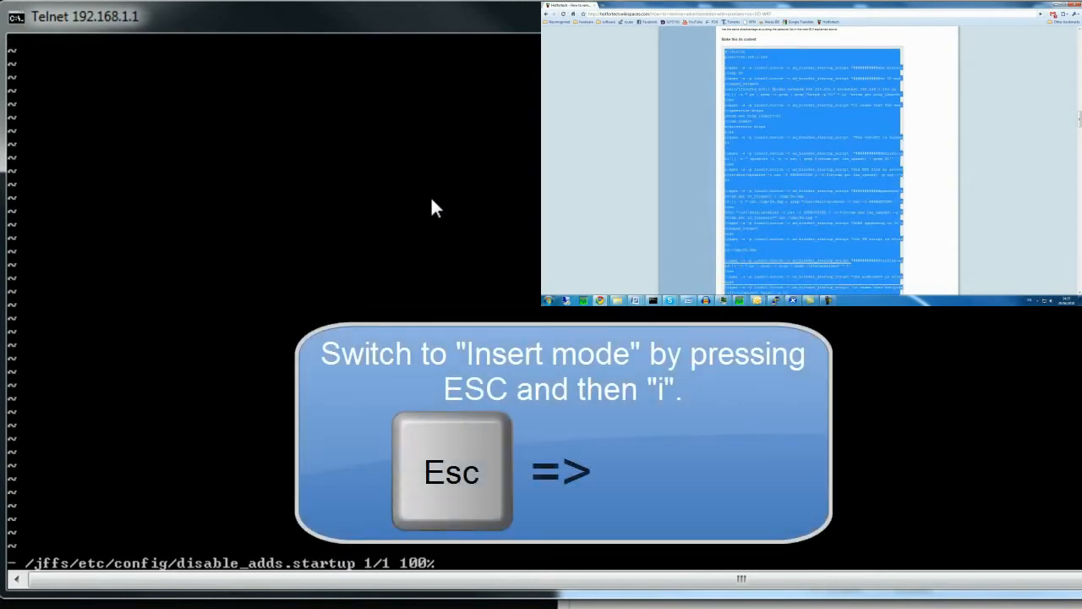
- Paste the ad-blocker startup script into disable_adds.startup in vi insert mode
{"action": "key", "text": "i"}
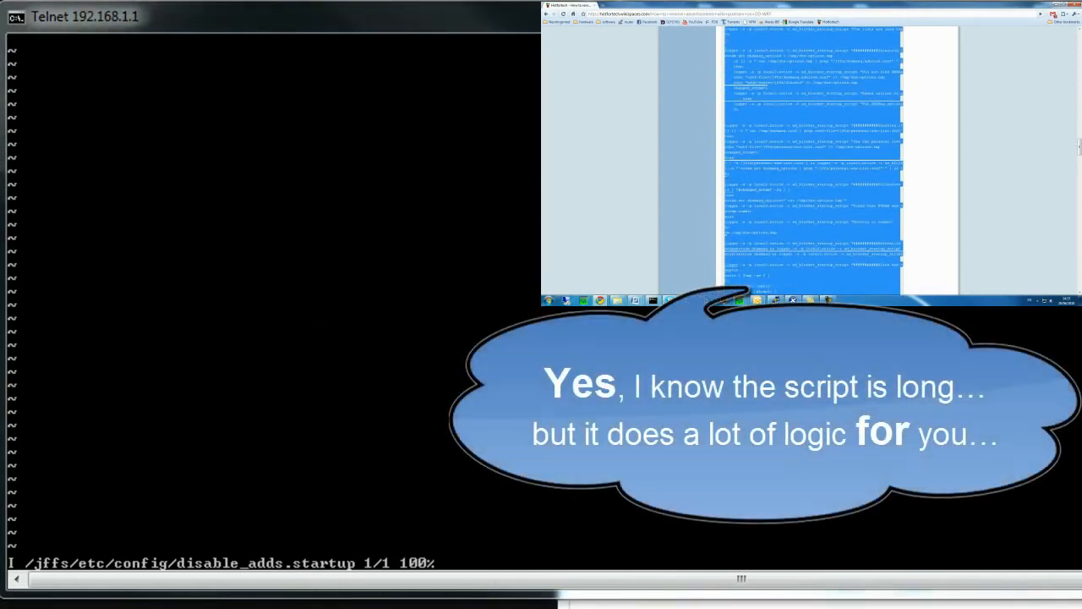
{"action": "scroll", "scroll_direction": "down", "scroll_amount": 3}
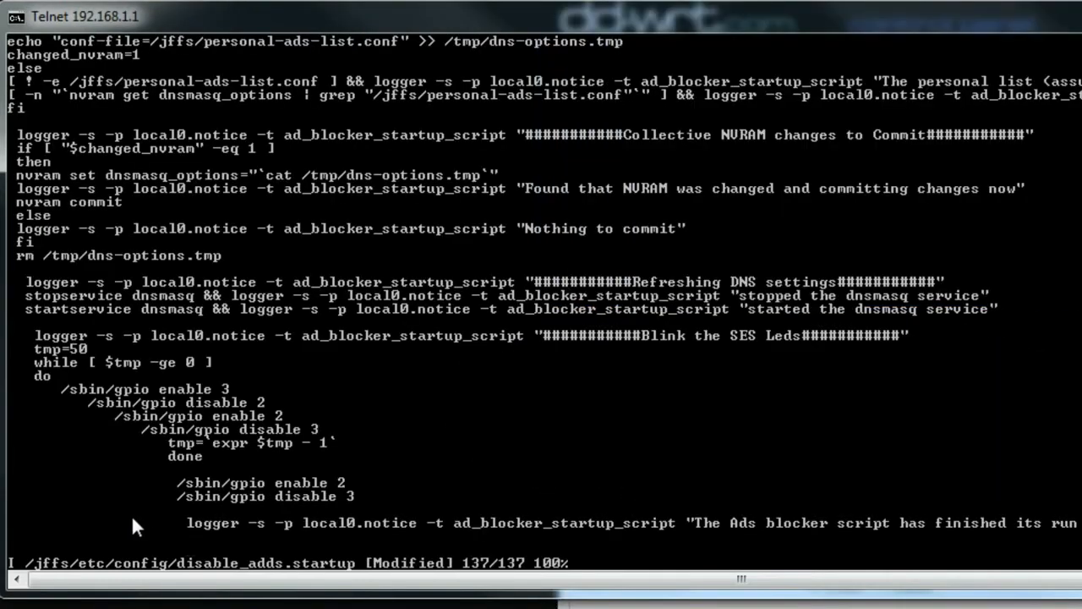
{"action": "mouse_move", "coordinate": [52, 530]}
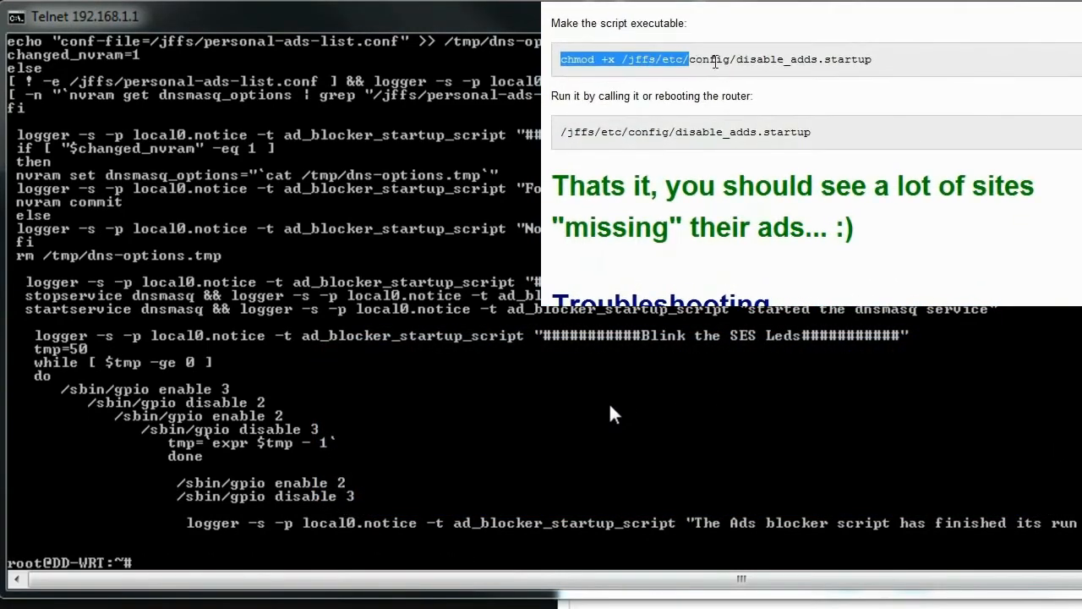
- Enter chmod +x /jffs/etc/config/disable_adds.startup at the root prompt
{"action": "right_click", "coordinate": [713, 60]}
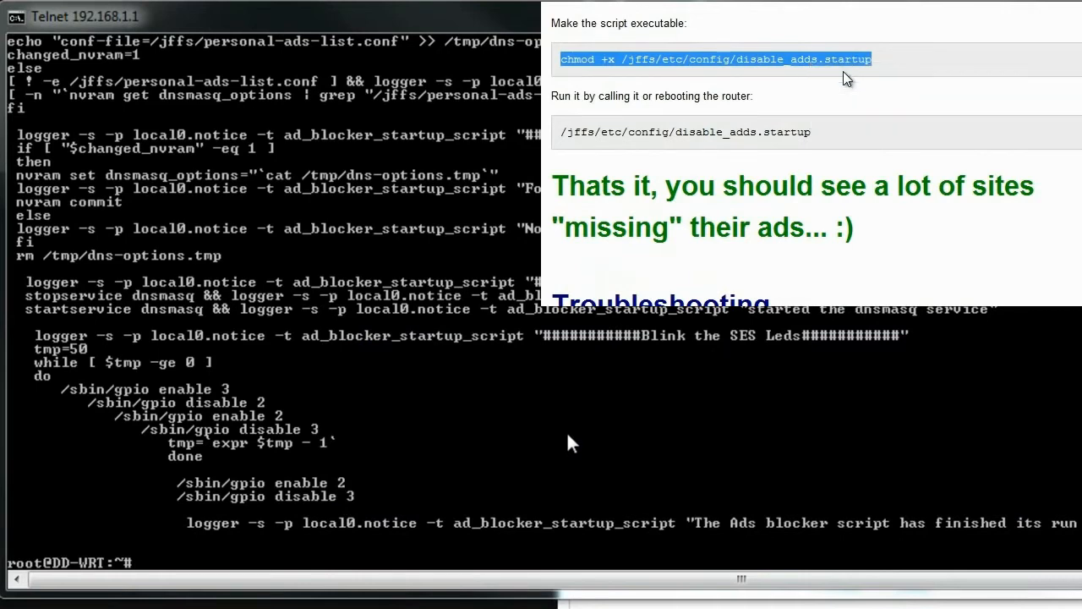
{"action": "type", "text": "chmod +x /jffs/etc/config/disable_adds.startup"}
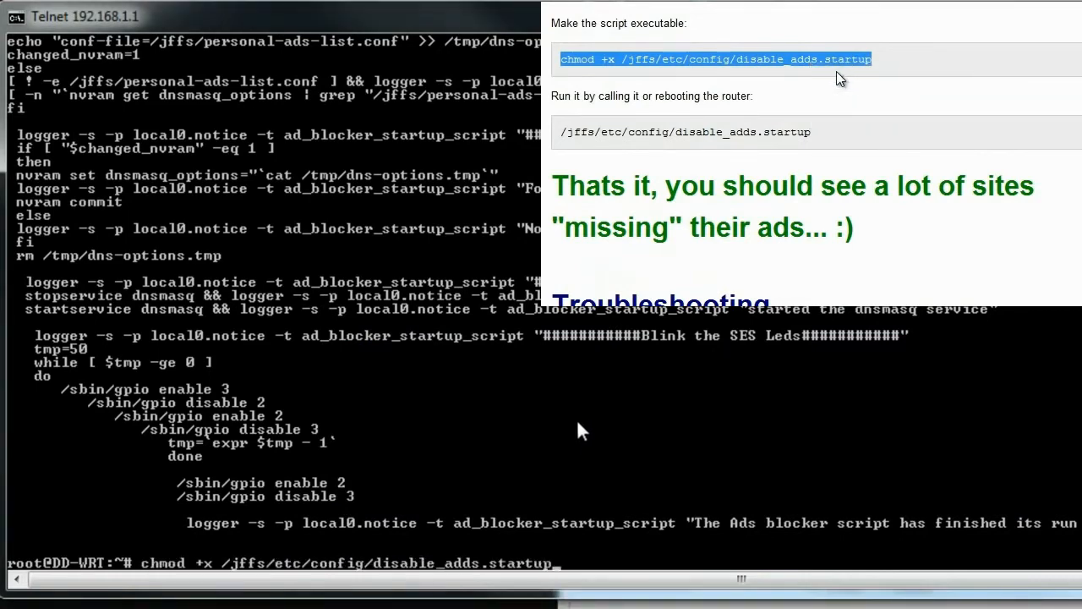